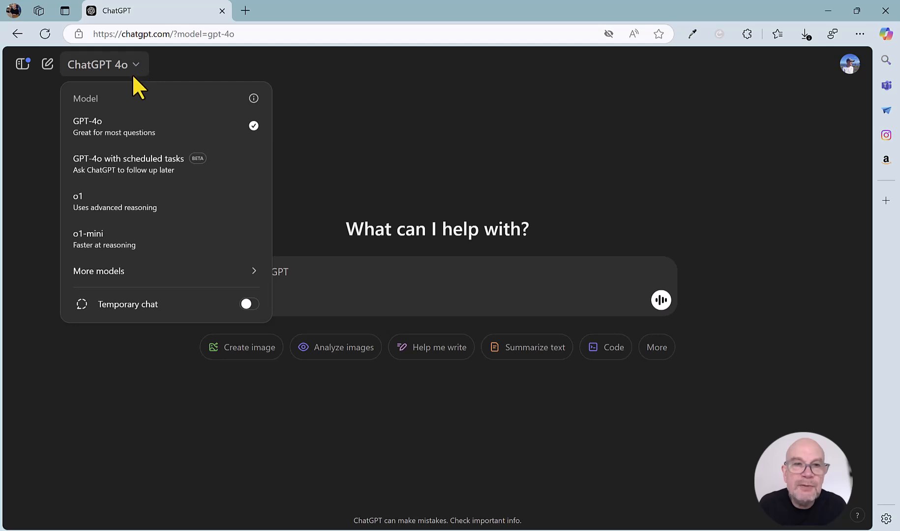
{"action": "mouse_move", "coordinate": [126, 173]}
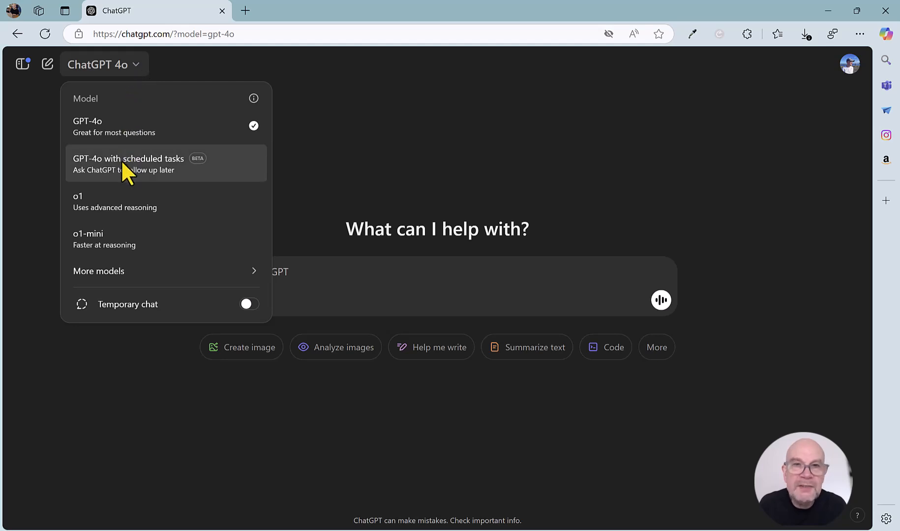
{"action": "mouse_move", "coordinate": [149, 159]}
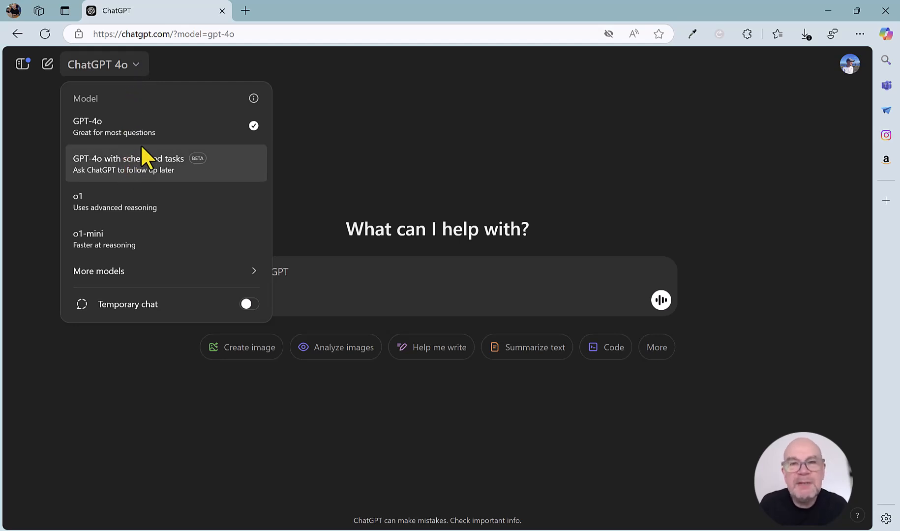
{"action": "mouse_move", "coordinate": [141, 172]}
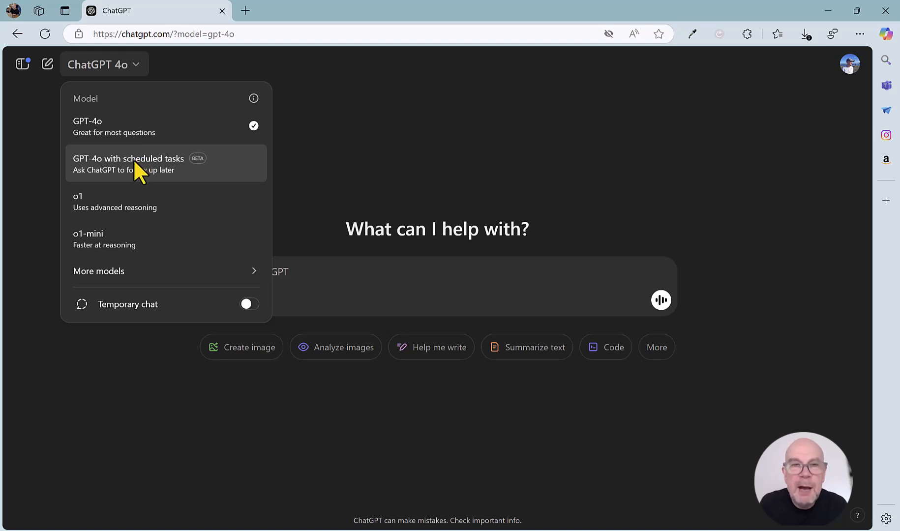
{"action": "mouse_move", "coordinate": [135, 156]}
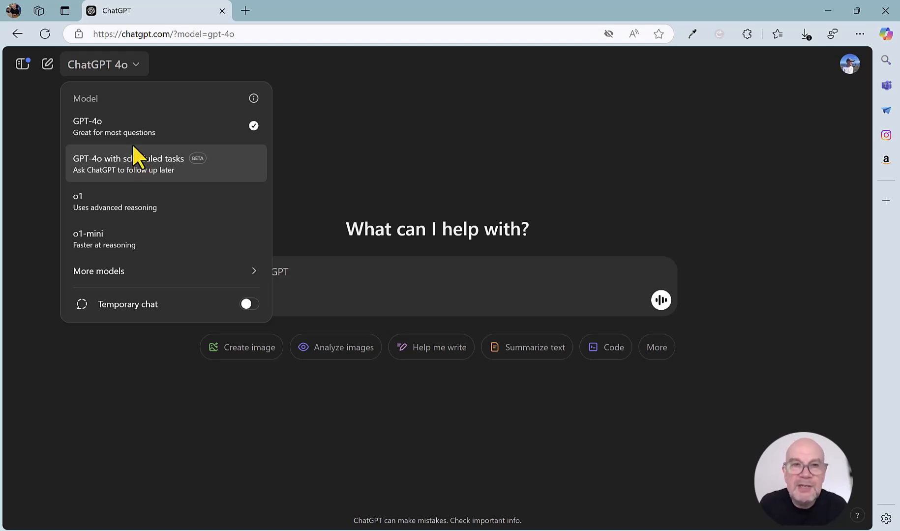
{"action": "mouse_move", "coordinate": [112, 132]}
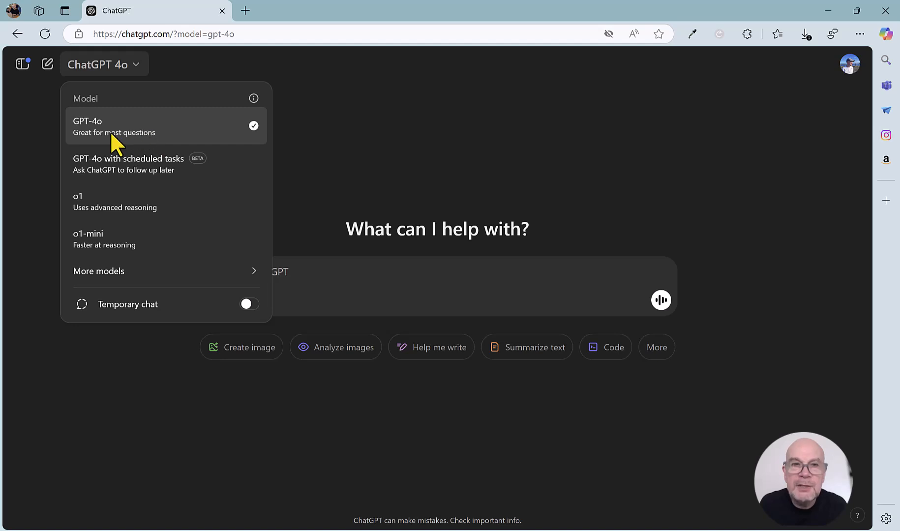
{"action": "mouse_move", "coordinate": [138, 146]}
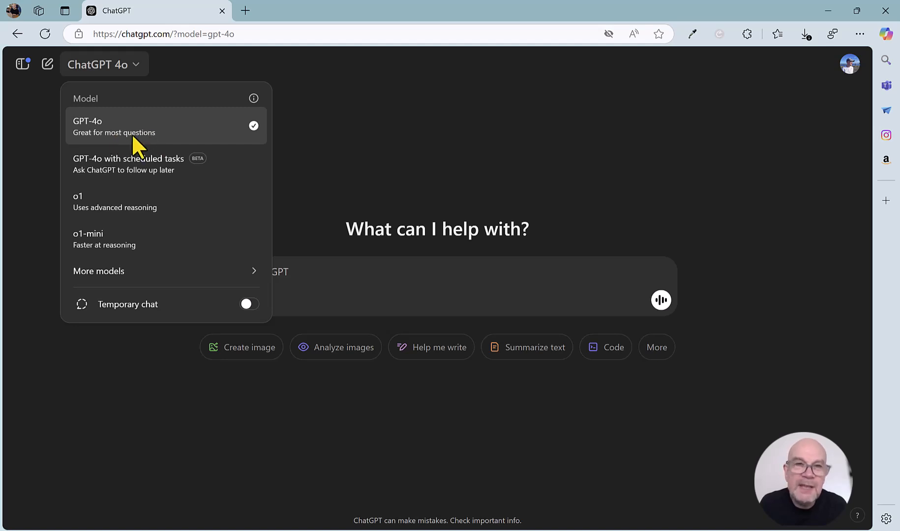
{"action": "mouse_move", "coordinate": [143, 172]}
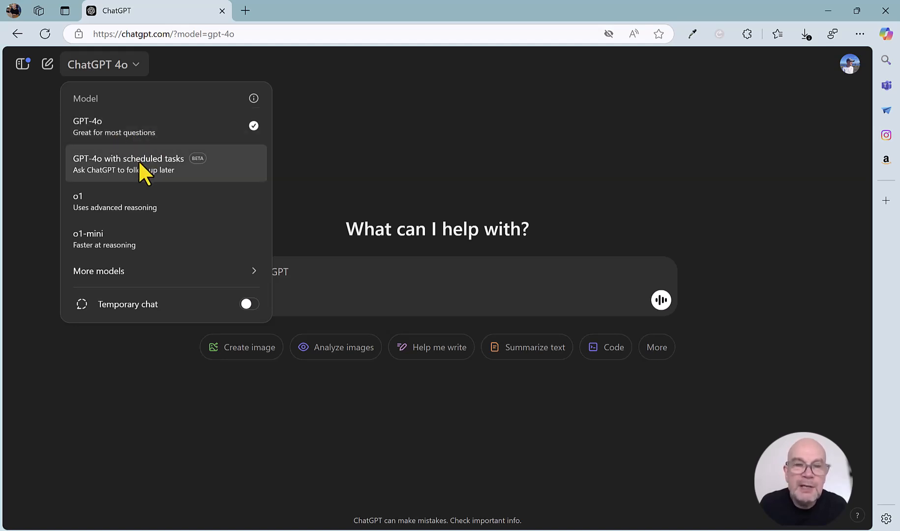
Step: Switch the chat to the 'GPT-4o with scheduled tasks' model
{"action": "left_click", "coordinate": [129, 163]}
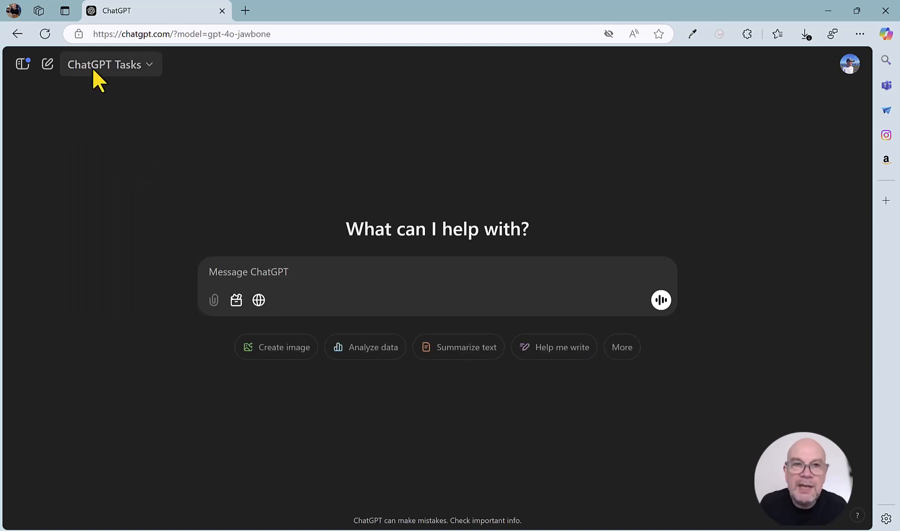
{"action": "mouse_move", "coordinate": [141, 89]}
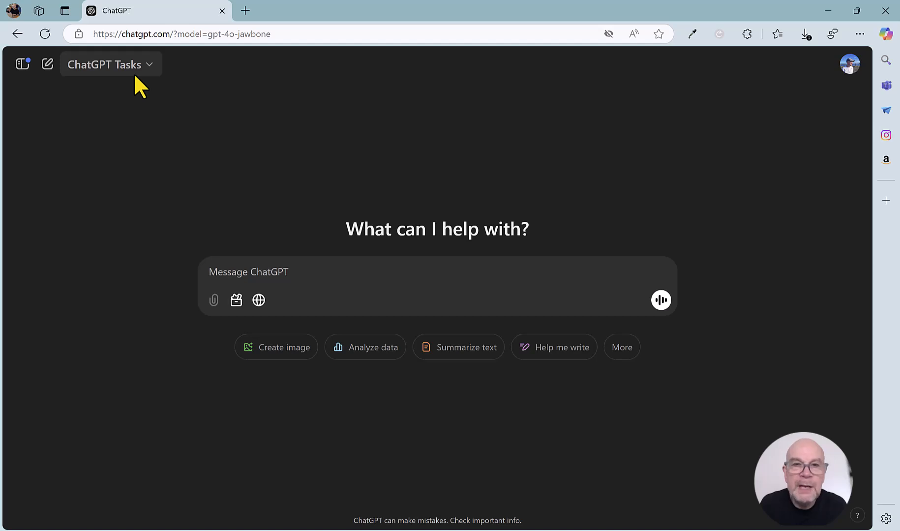
{"action": "mouse_move", "coordinate": [250, 281]}
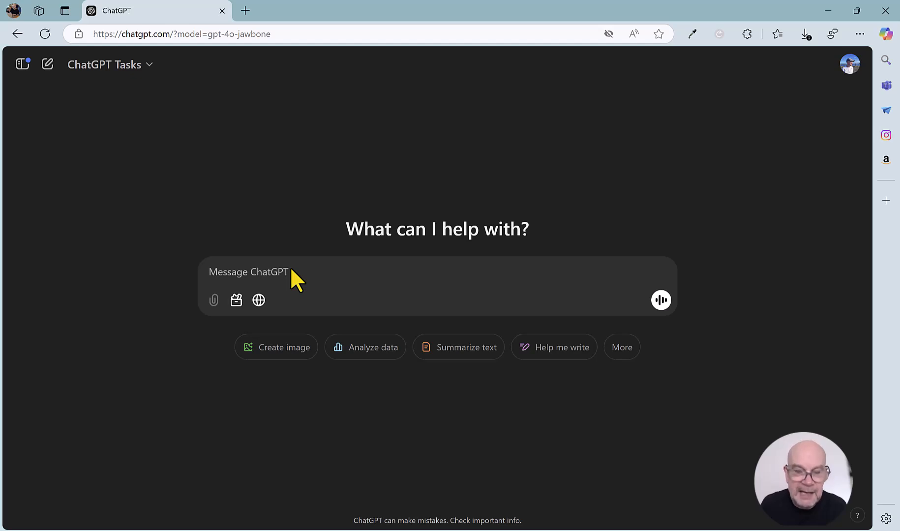
Step: Send the prompt 'send me a report of UK business news every day at 4pm'
{"action": "type", "text": "send me"}
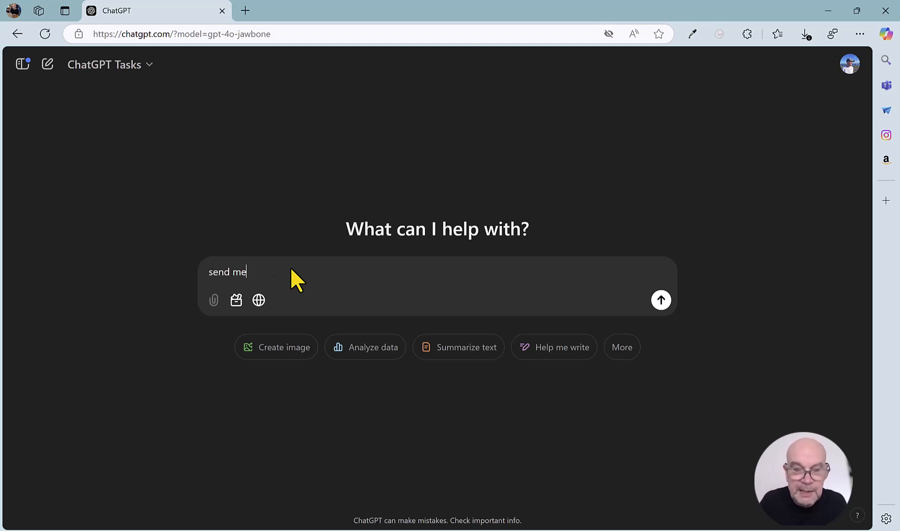
{"action": "type", "text": "a report of"}
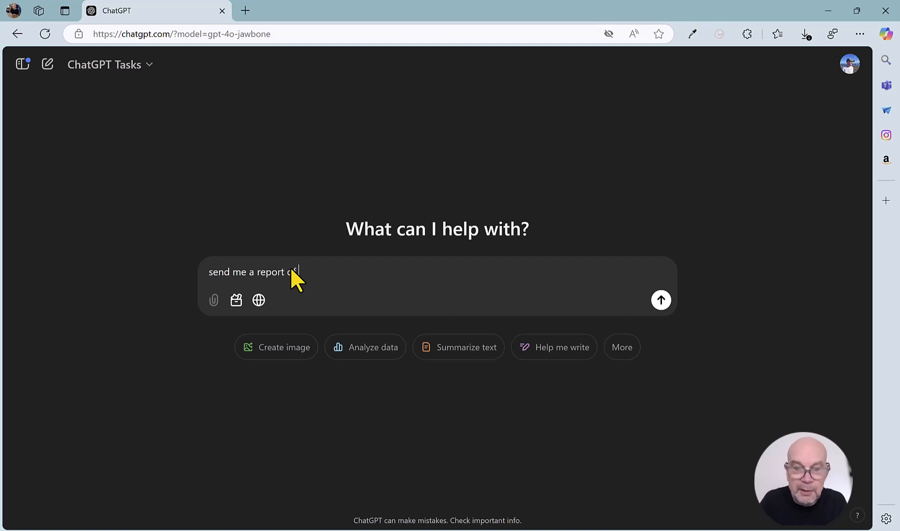
{"action": "type", "text": "UK business"}
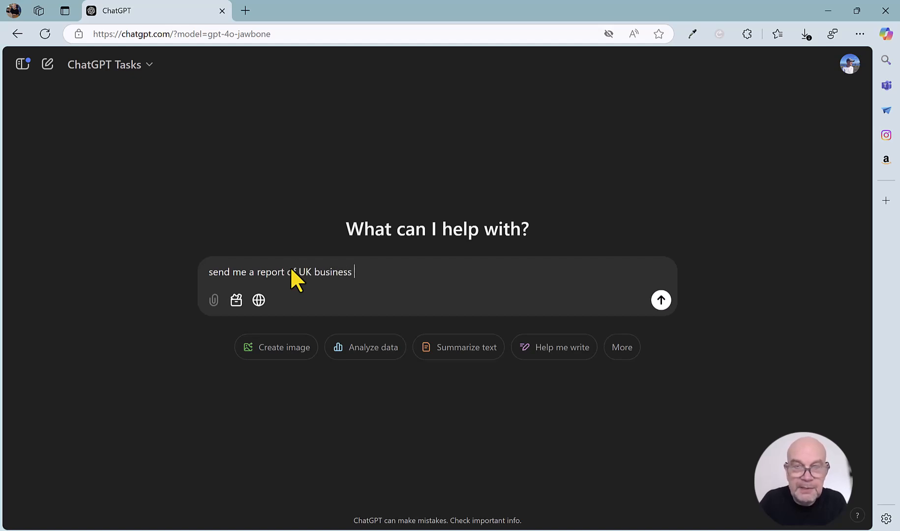
{"action": "type", "text": "news every d"}
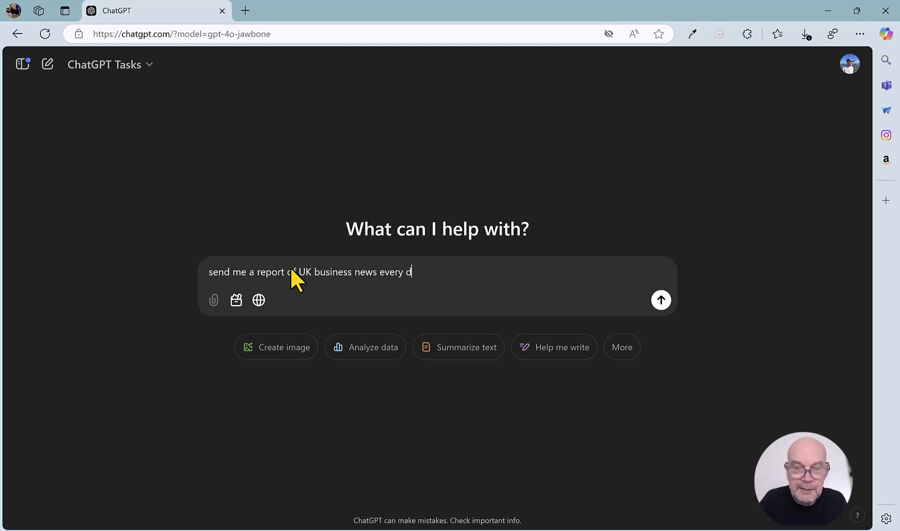
{"action": "type", "text": "ay at"}
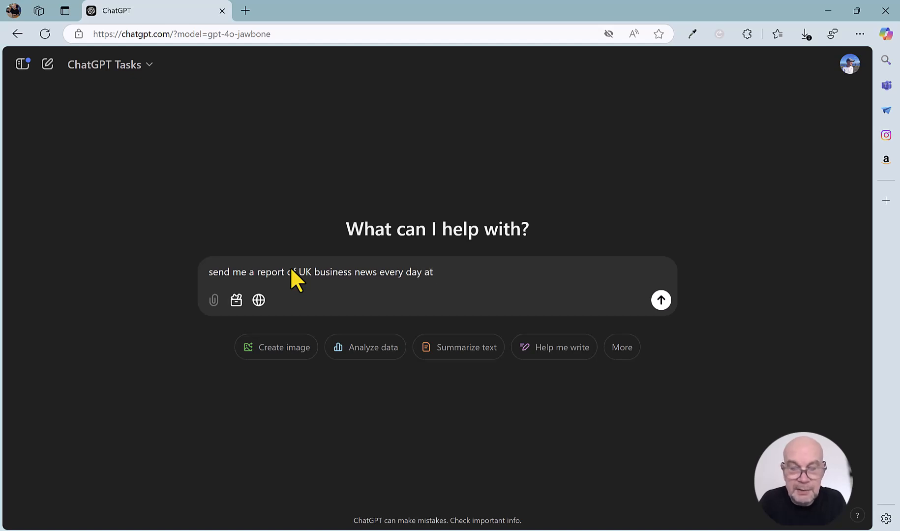
{"action": "left_click", "coordinate": [660, 300]}
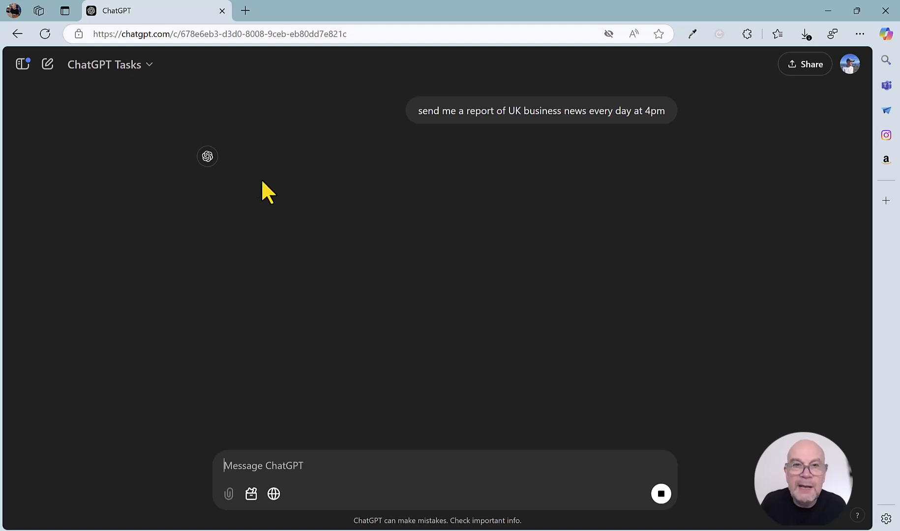
{"action": "mouse_move", "coordinate": [265, 170]}
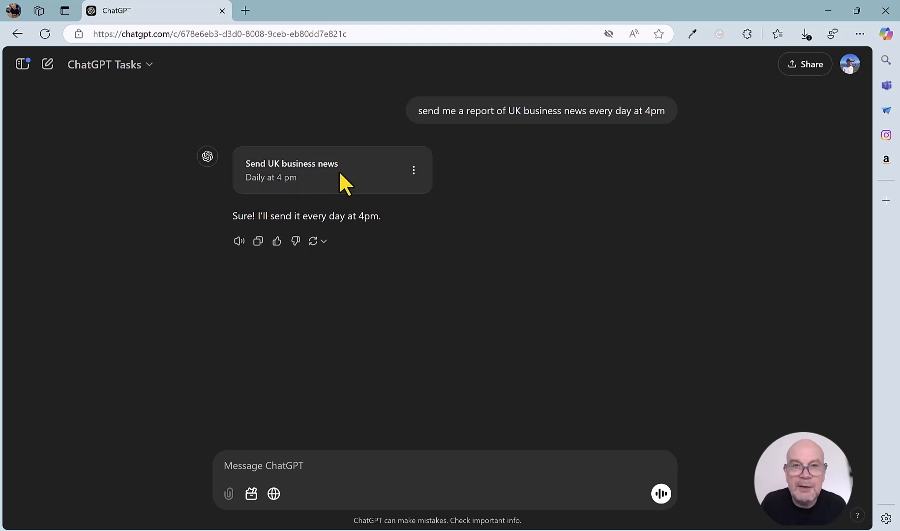
{"action": "mouse_move", "coordinate": [332, 190]}
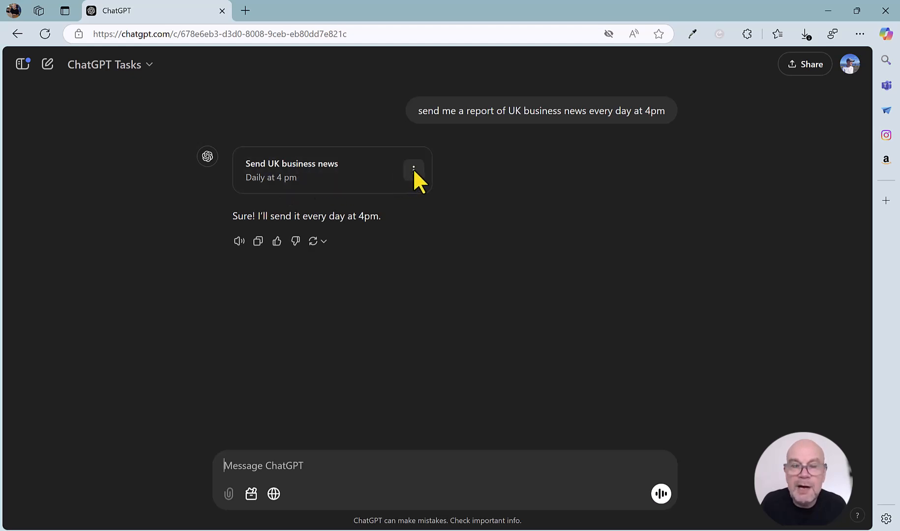
Step: Bring up the options menu on the new 'Send UK business news' task card
{"action": "left_click", "coordinate": [413, 170]}
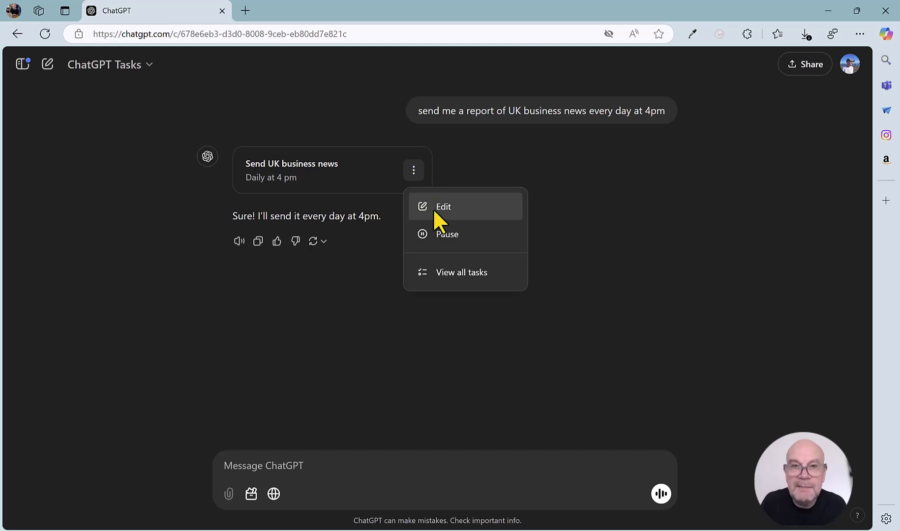
{"action": "left_click", "coordinate": [443, 207]}
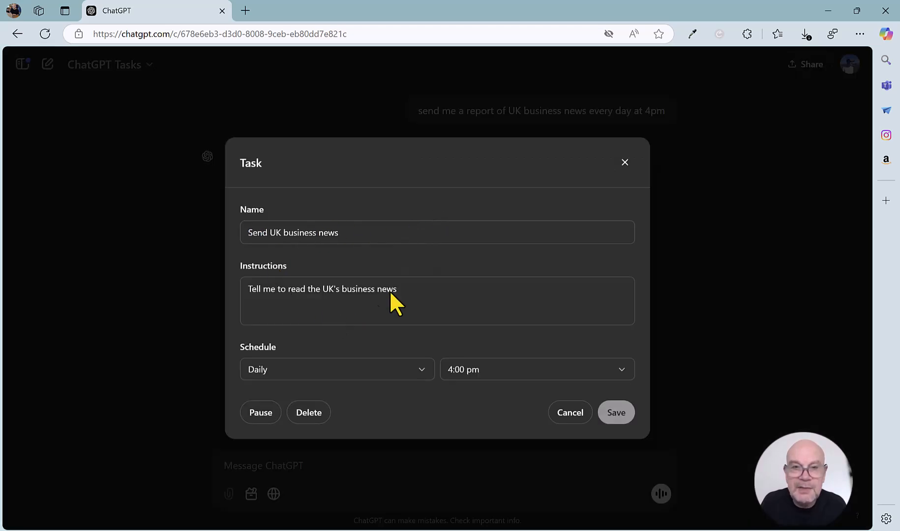
{"action": "mouse_move", "coordinate": [407, 244]}
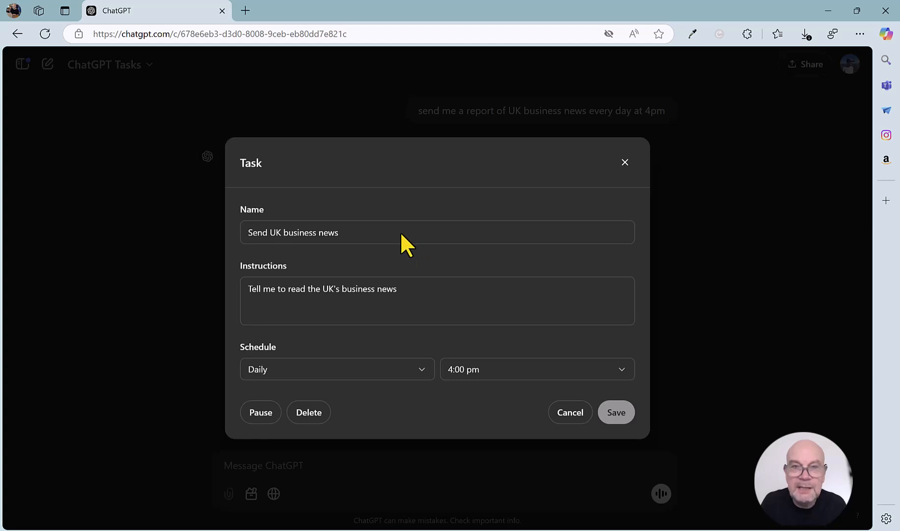
{"action": "mouse_move", "coordinate": [329, 291]}
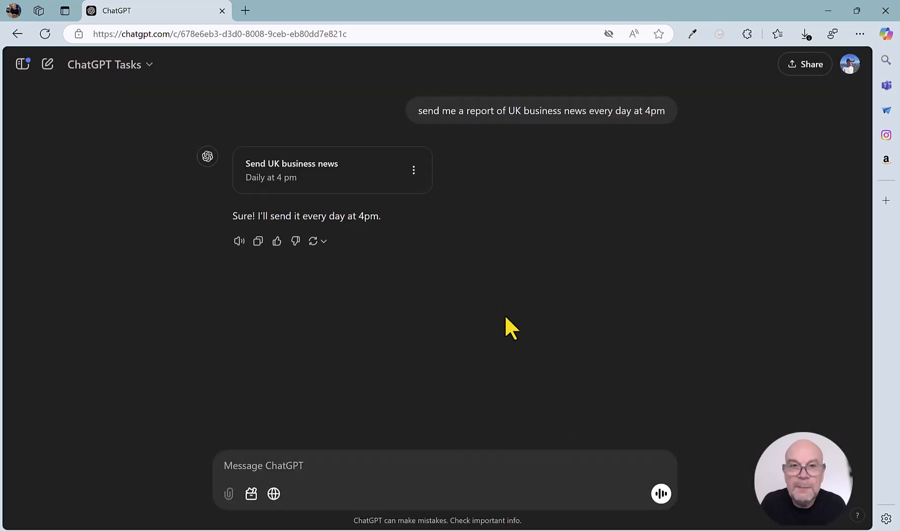
{"action": "left_click", "coordinate": [413, 170]}
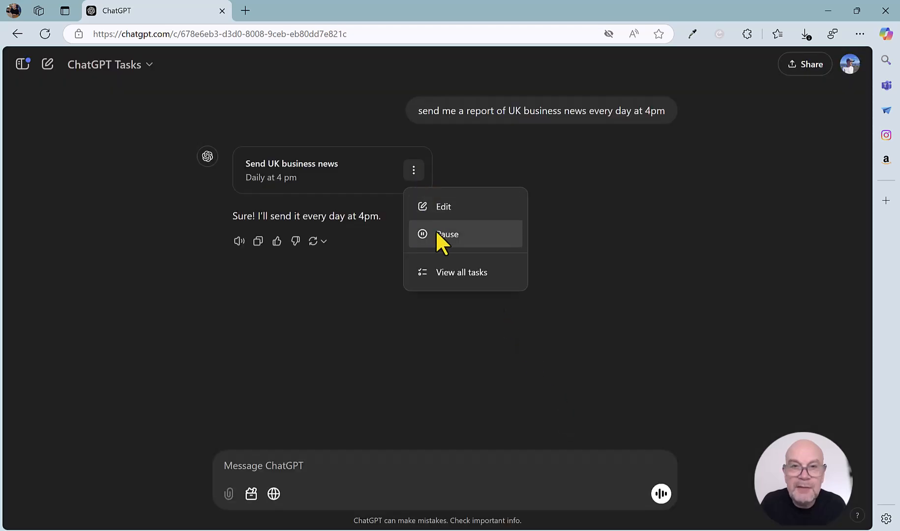
{"action": "mouse_move", "coordinate": [460, 290]}
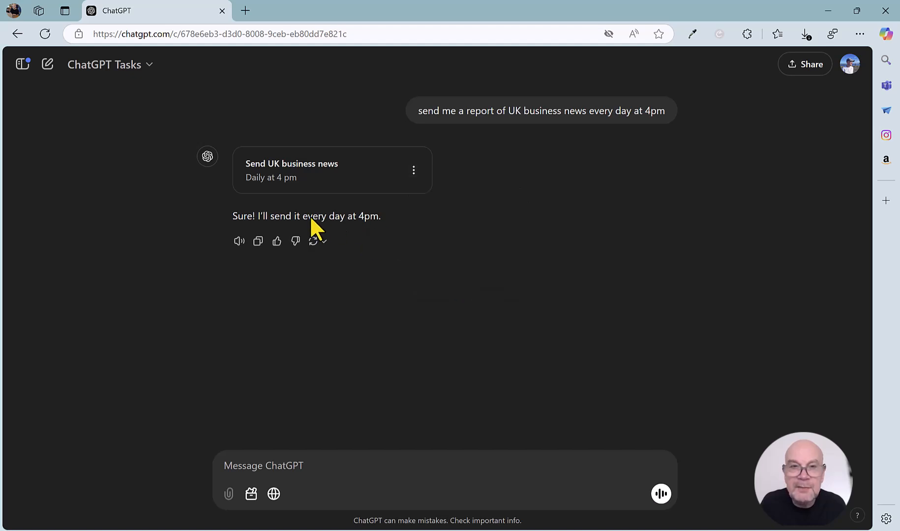
{"action": "mouse_move", "coordinate": [277, 241]}
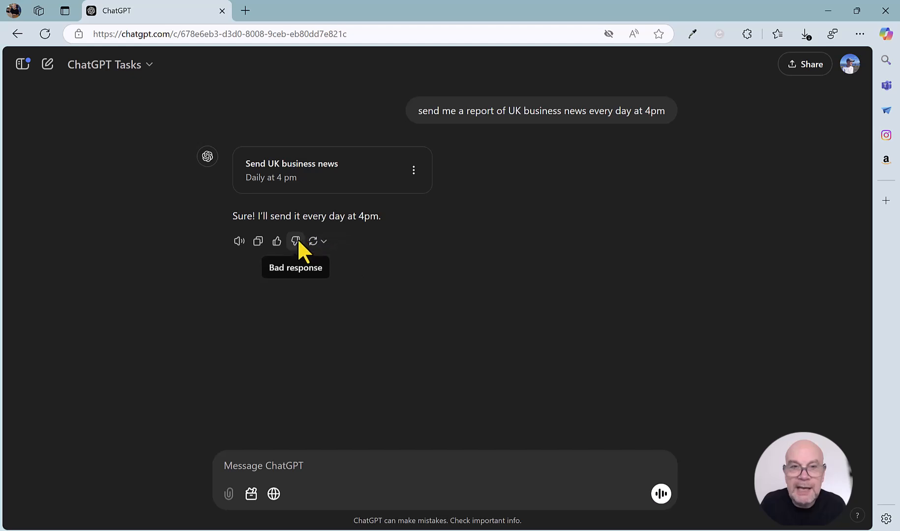
{"action": "mouse_move", "coordinate": [239, 241]}
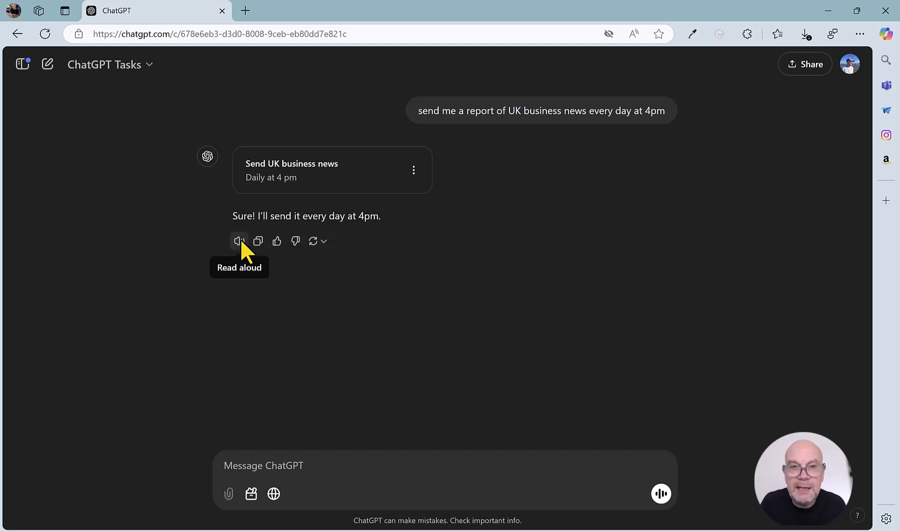
{"action": "mouse_move", "coordinate": [258, 241]}
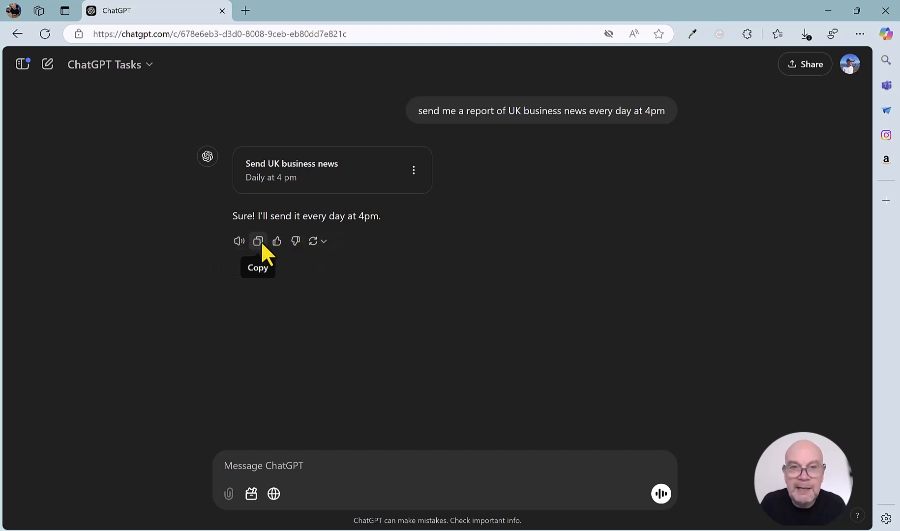
{"action": "mouse_move", "coordinate": [297, 241]}
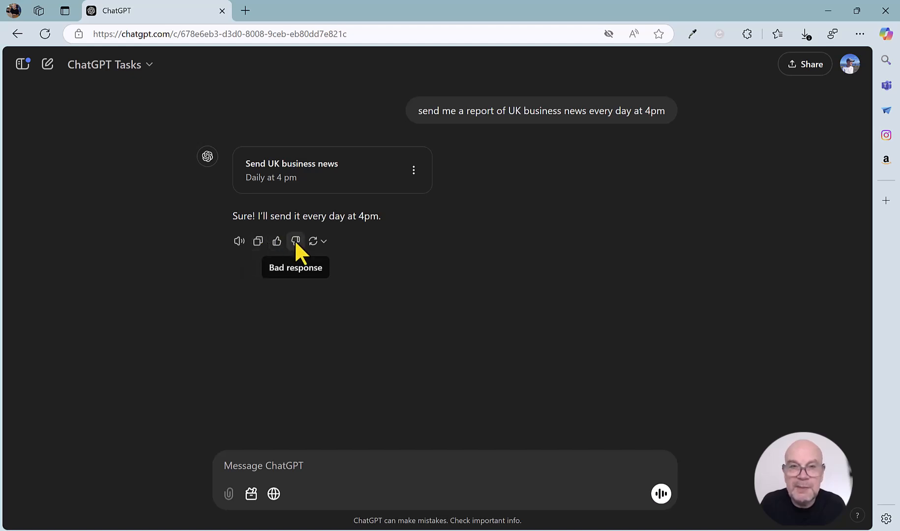
{"action": "mouse_move", "coordinate": [328, 249]}
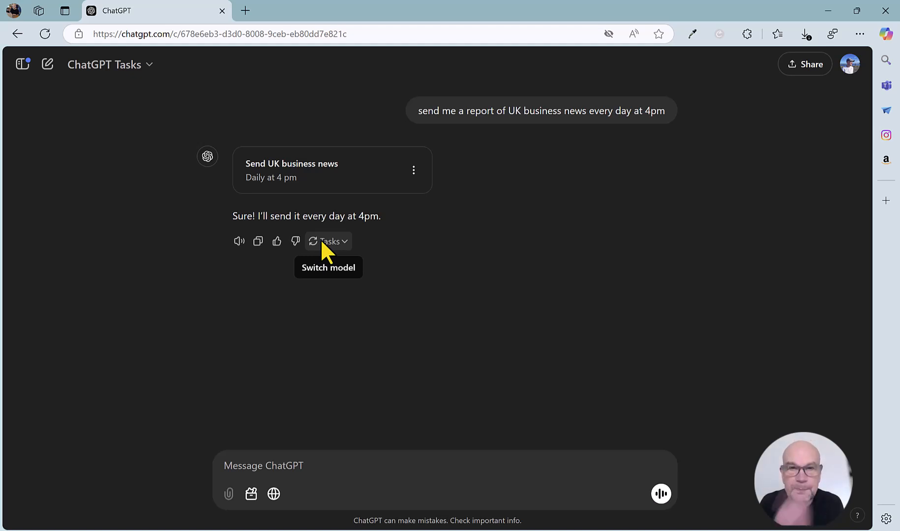
{"action": "mouse_move", "coordinate": [453, 269]}
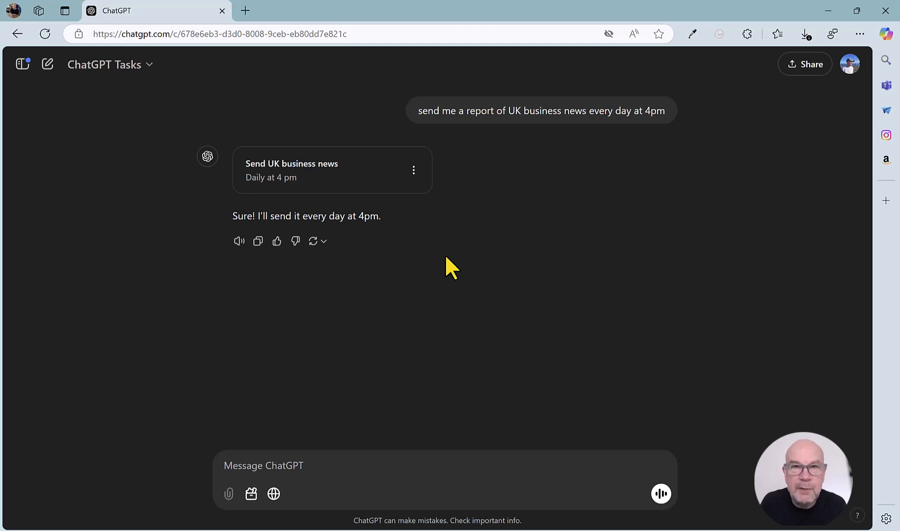
{"action": "mouse_move", "coordinate": [668, 254]}
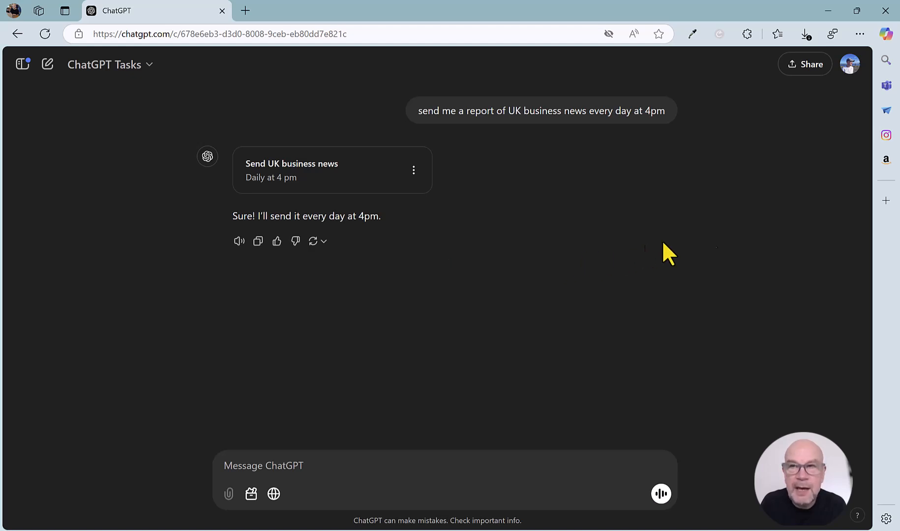
Step: Go to the Tasks page from the profile menu to see all scheduled tasks
{"action": "left_click", "coordinate": [850, 64]}
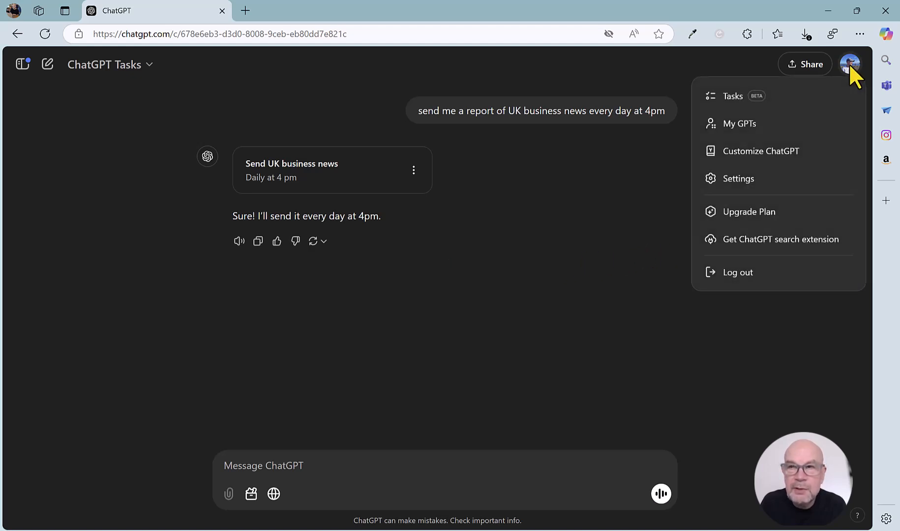
{"action": "mouse_move", "coordinate": [853, 72]}
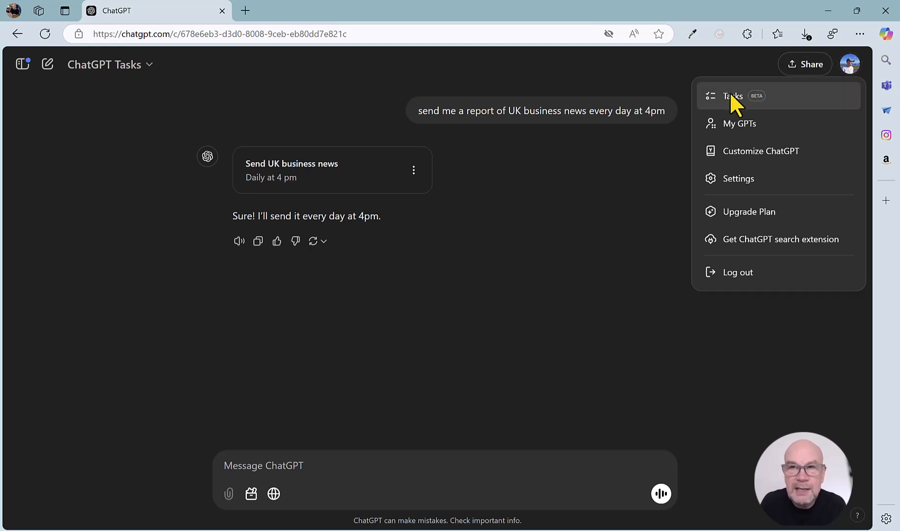
{"action": "left_click", "coordinate": [732, 95]}
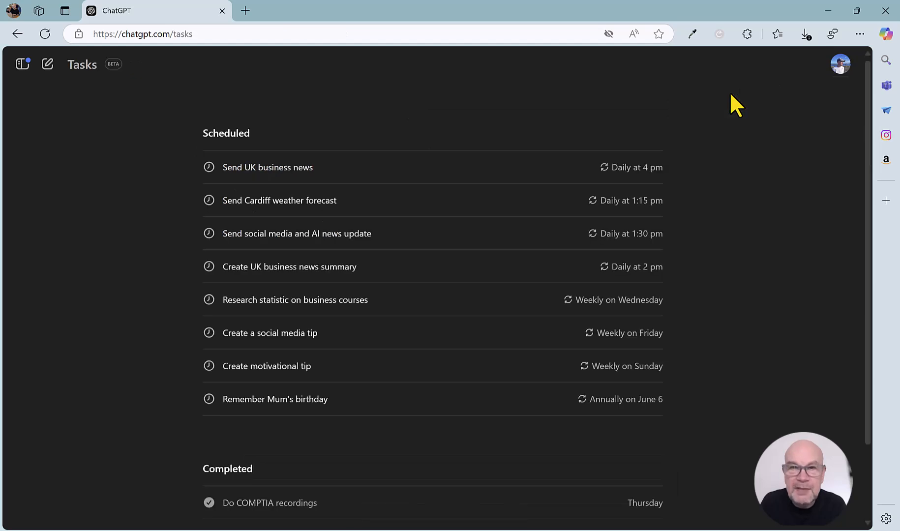
{"action": "mouse_move", "coordinate": [321, 318]}
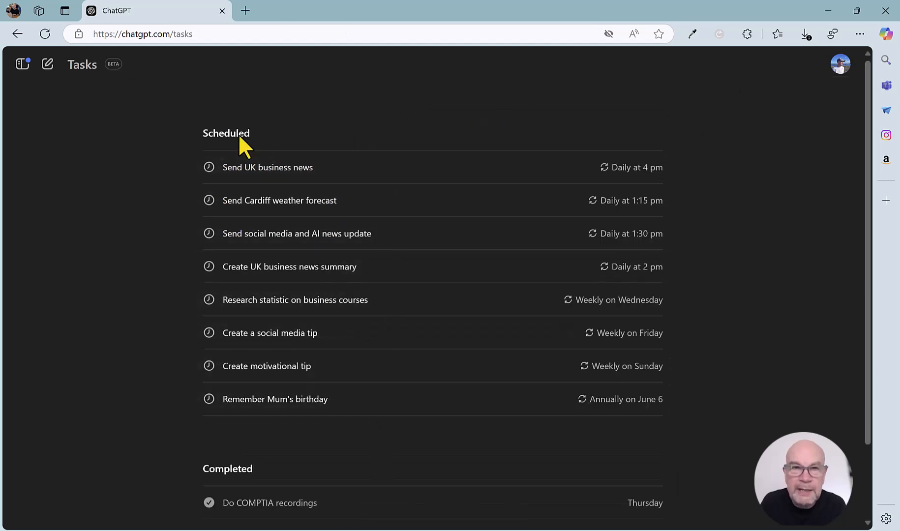
{"action": "mouse_move", "coordinate": [346, 121]}
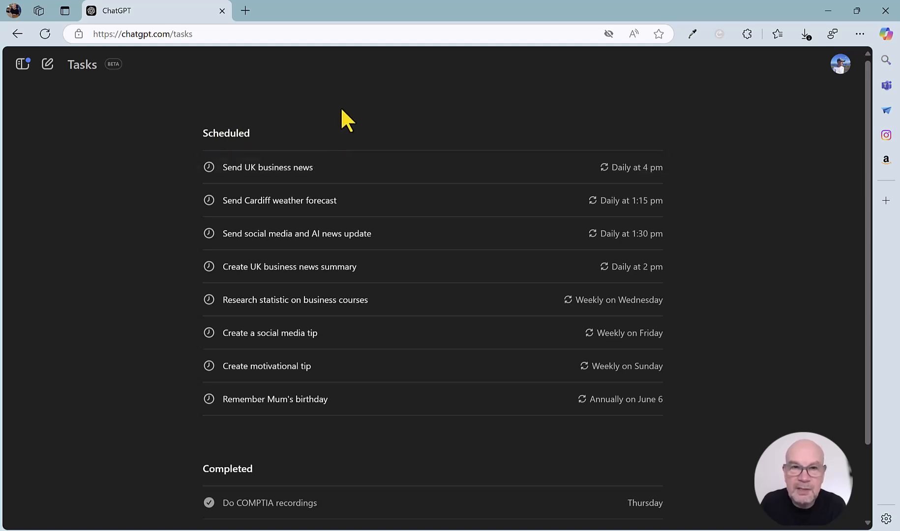
{"action": "mouse_move", "coordinate": [557, 178]}
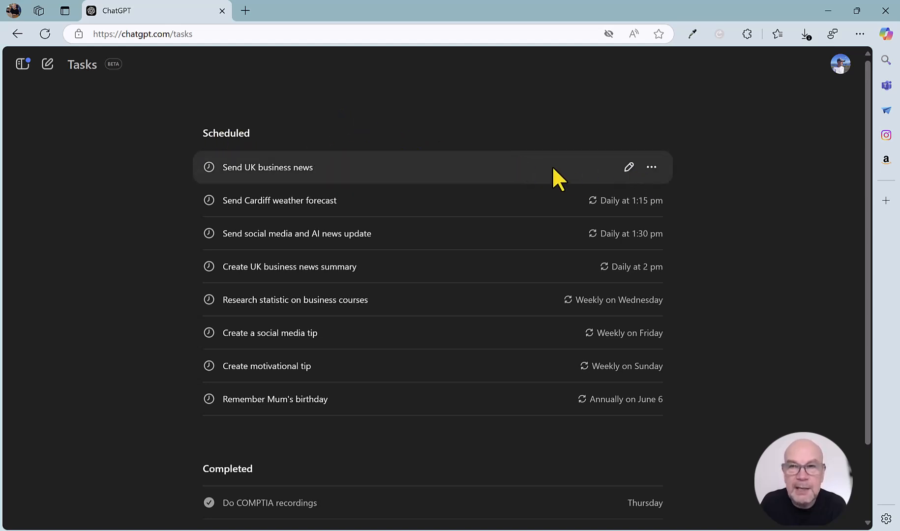
{"action": "mouse_move", "coordinate": [607, 175]}
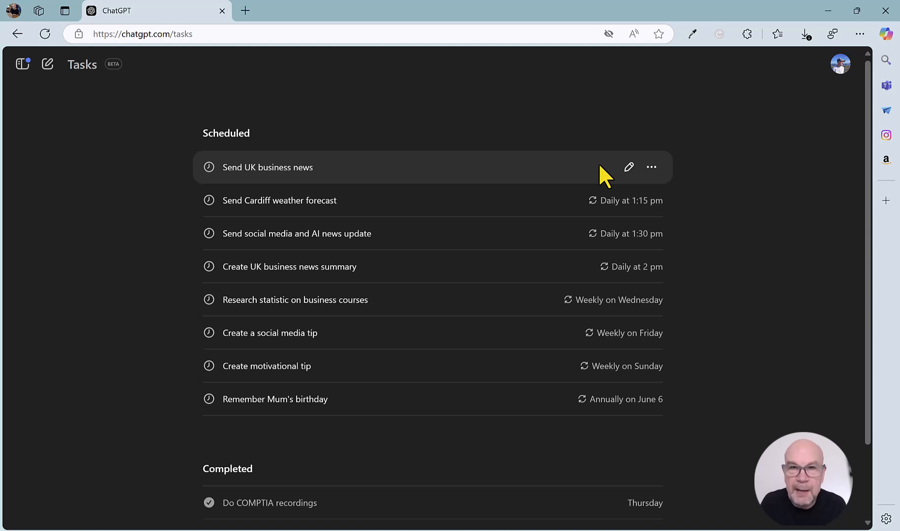
Step: View and dismiss the Send UK business news task's edit form, then reveal its Pause and Delete options
{"action": "left_click", "coordinate": [628, 167]}
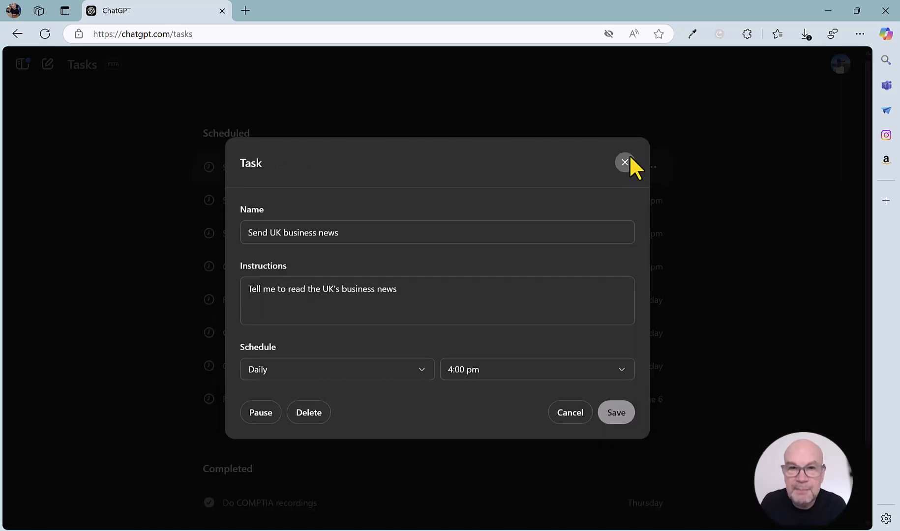
{"action": "left_click", "coordinate": [625, 163]}
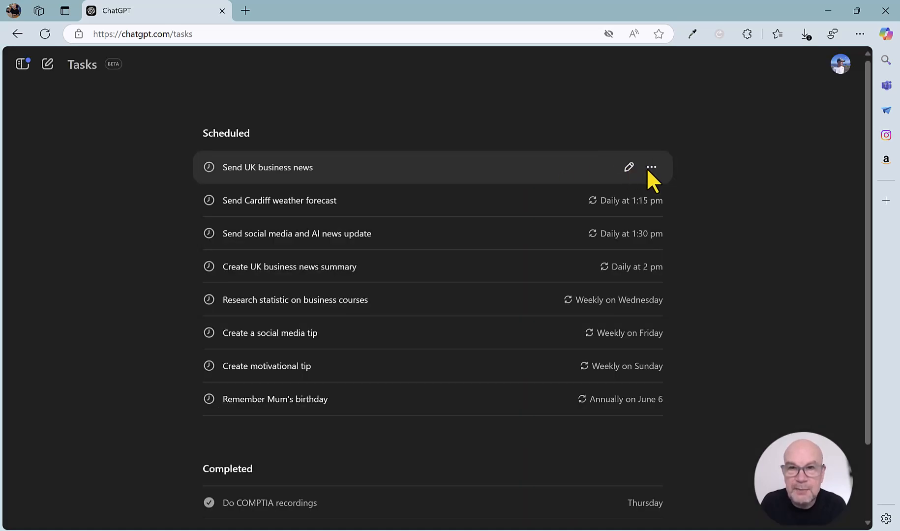
{"action": "left_click", "coordinate": [651, 167]}
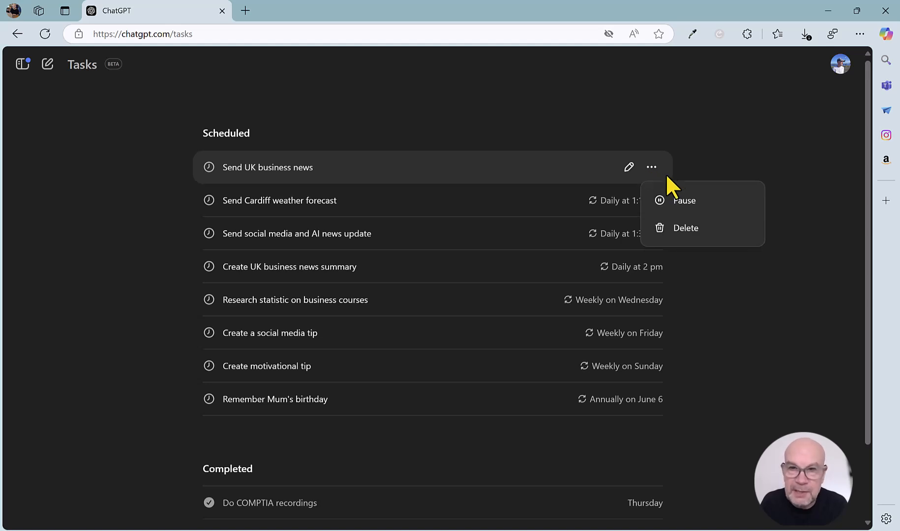
{"action": "mouse_move", "coordinate": [681, 265]}
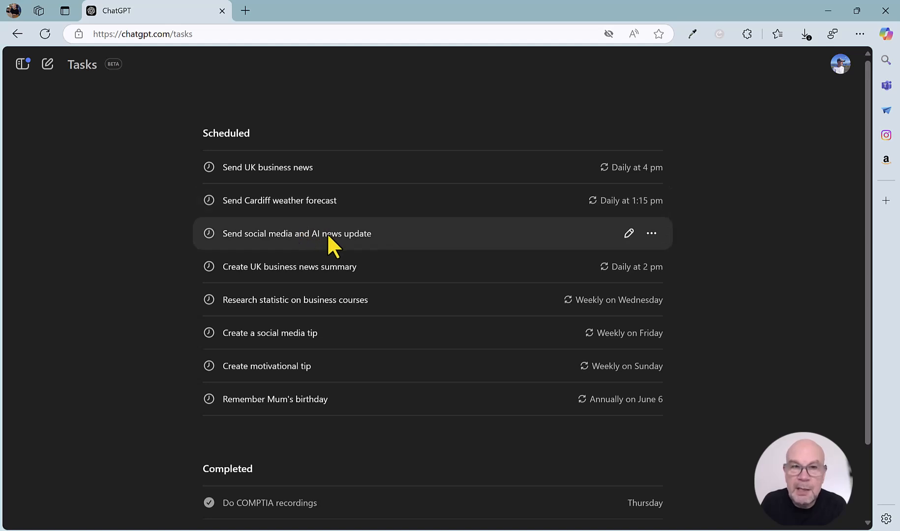
{"action": "mouse_move", "coordinate": [309, 278]}
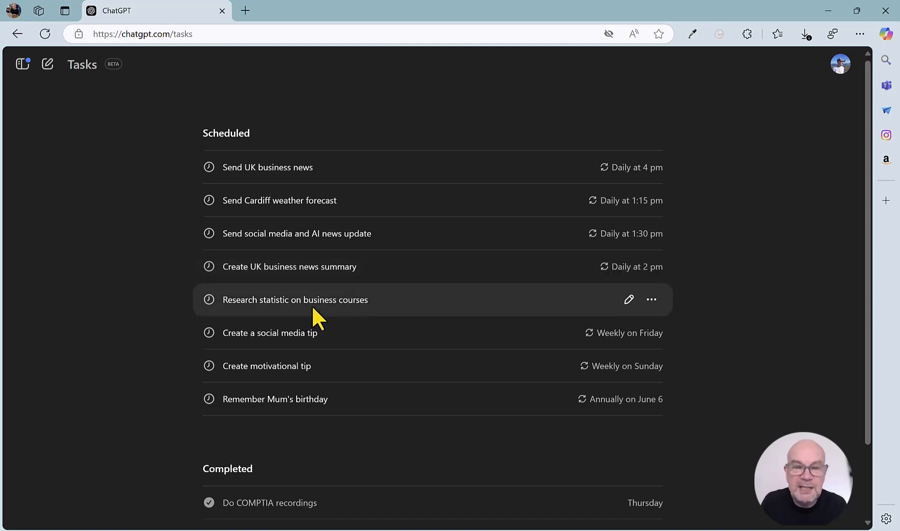
{"action": "mouse_move", "coordinate": [335, 317]}
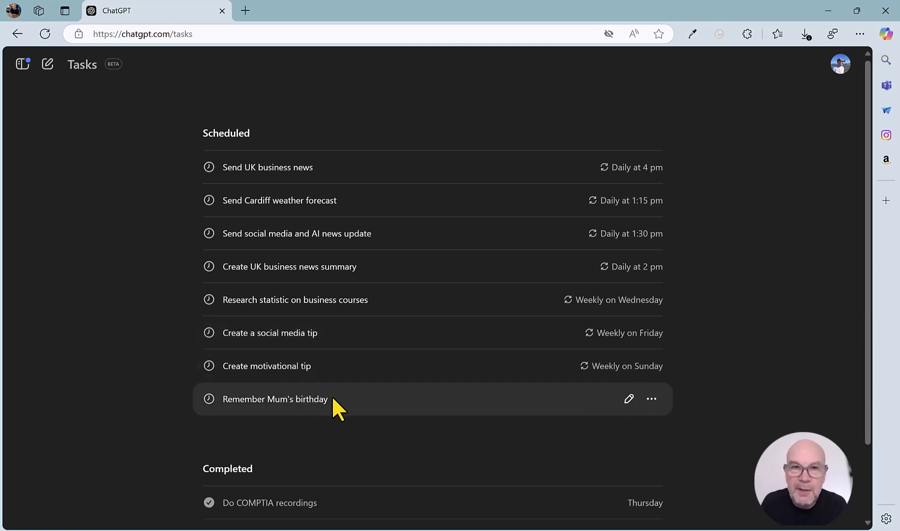
{"action": "mouse_move", "coordinate": [374, 427]}
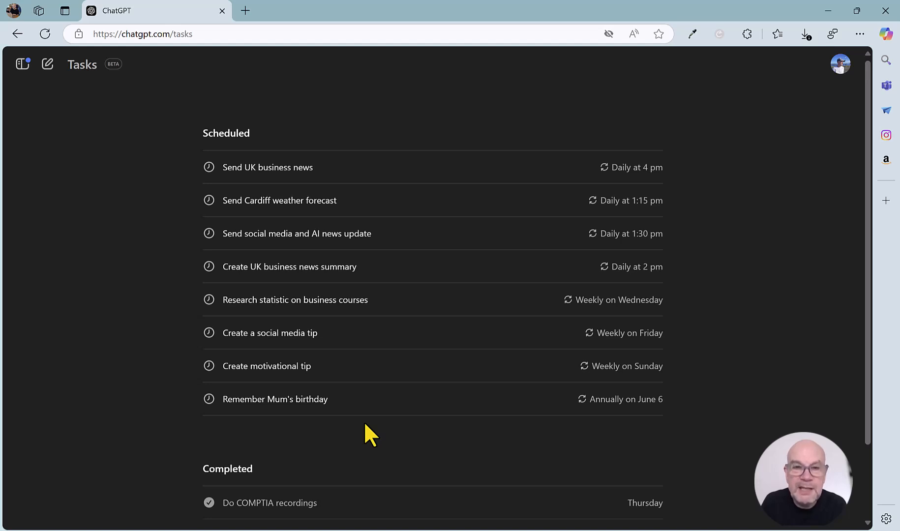
{"action": "scroll", "scroll_direction": "down", "scroll_amount": 3}
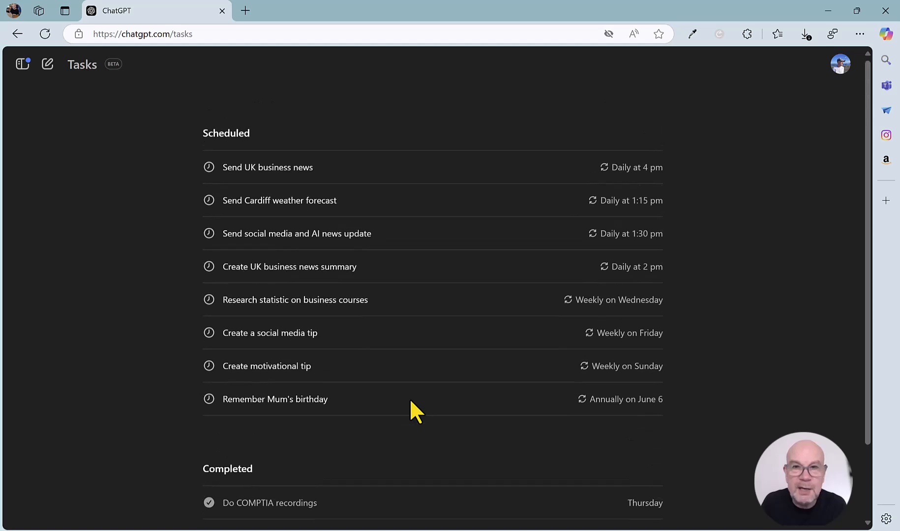
{"action": "mouse_move", "coordinate": [416, 399]}
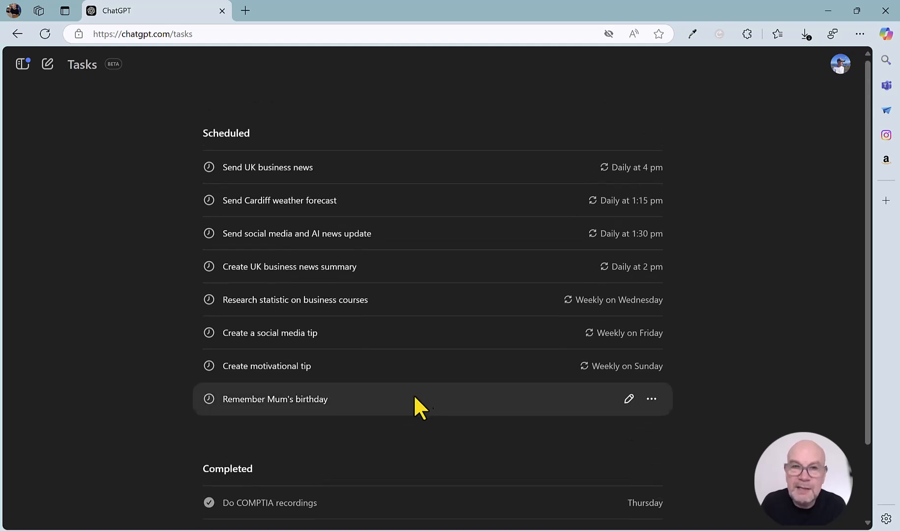
{"action": "mouse_move", "coordinate": [507, 195]}
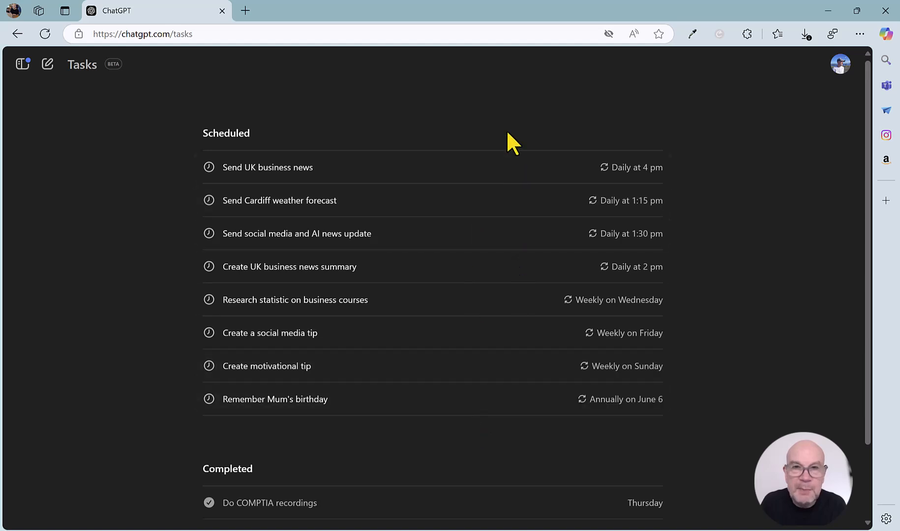
{"action": "mouse_move", "coordinate": [497, 124]}
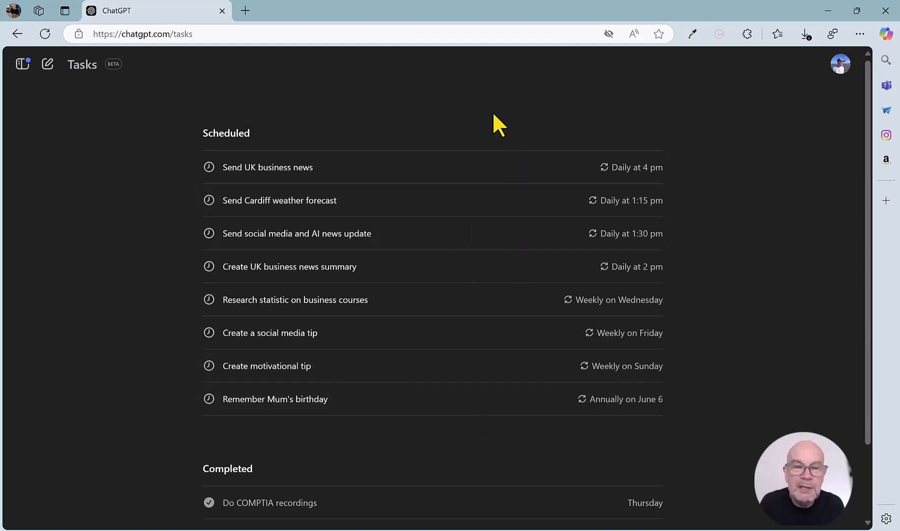